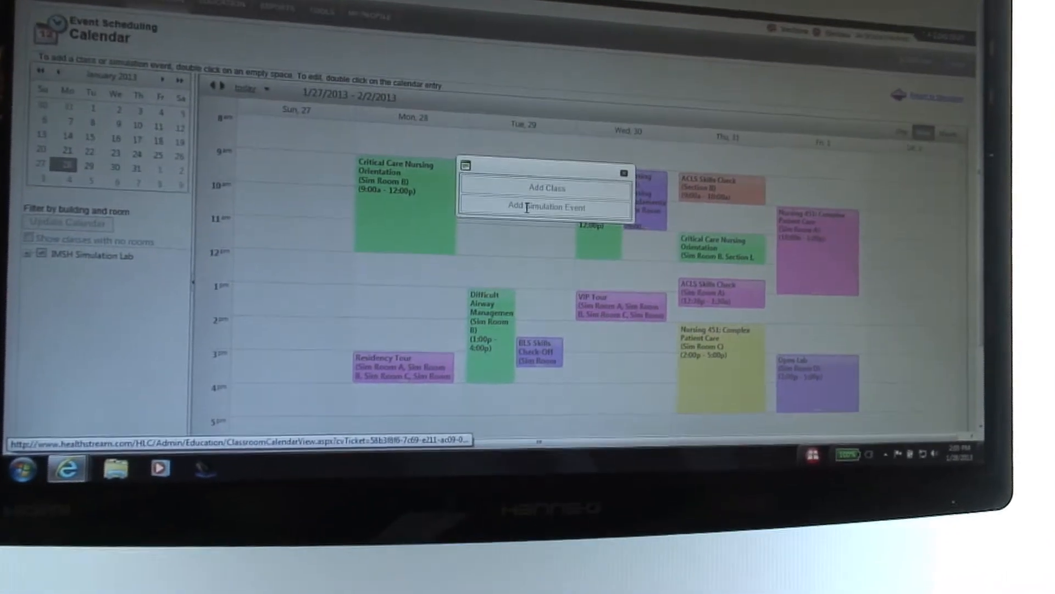
Step: Add a new simulation event from the calendar popup for the Tuesday slot
{"action": "left_click", "coordinate": [546, 207]}
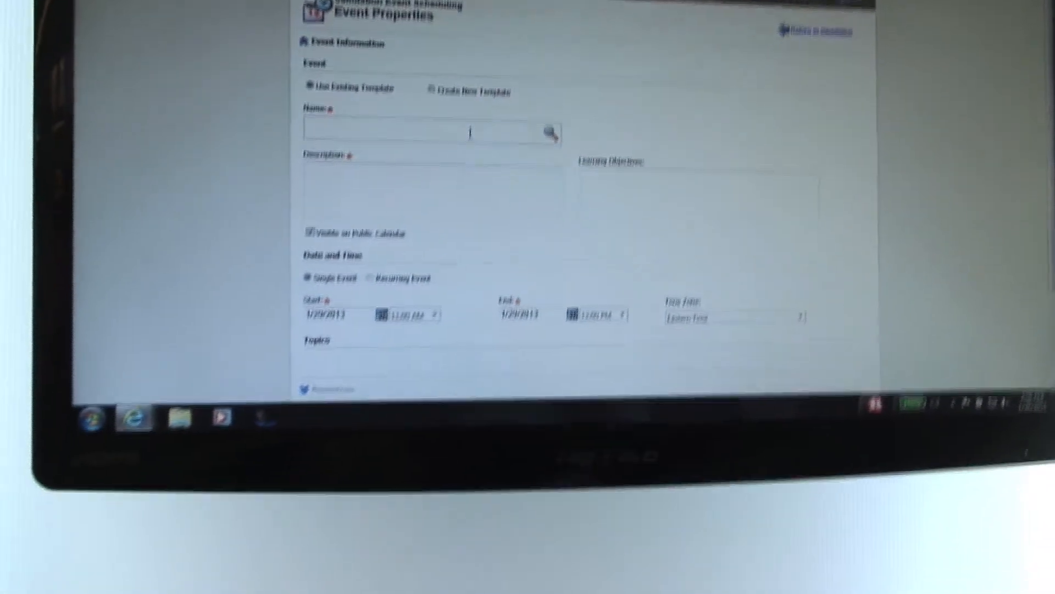
Step: Search 'crit' and apply the Critical Care Nursing Orientation template to the event
{"action": "type", "text": "crit"}
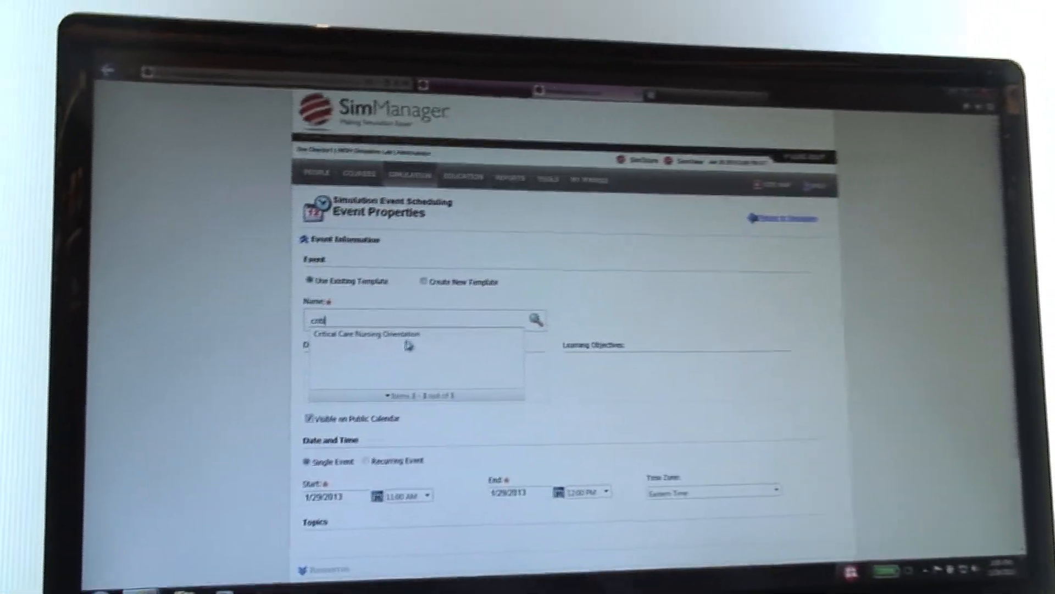
{"action": "left_click", "coordinate": [370, 335]}
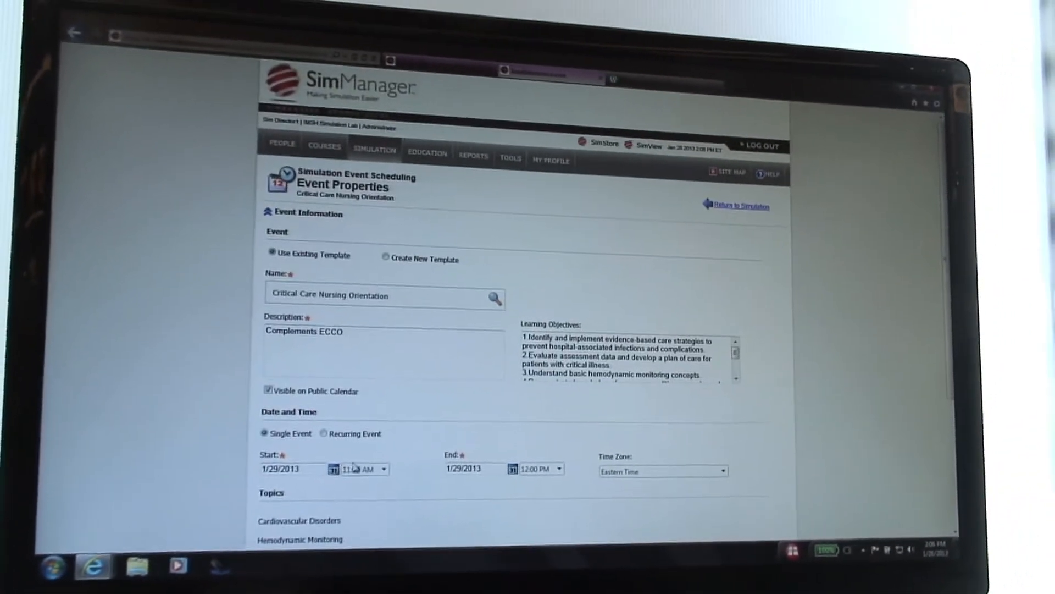
{"action": "scroll", "scroll_direction": "down", "scroll_amount": 3}
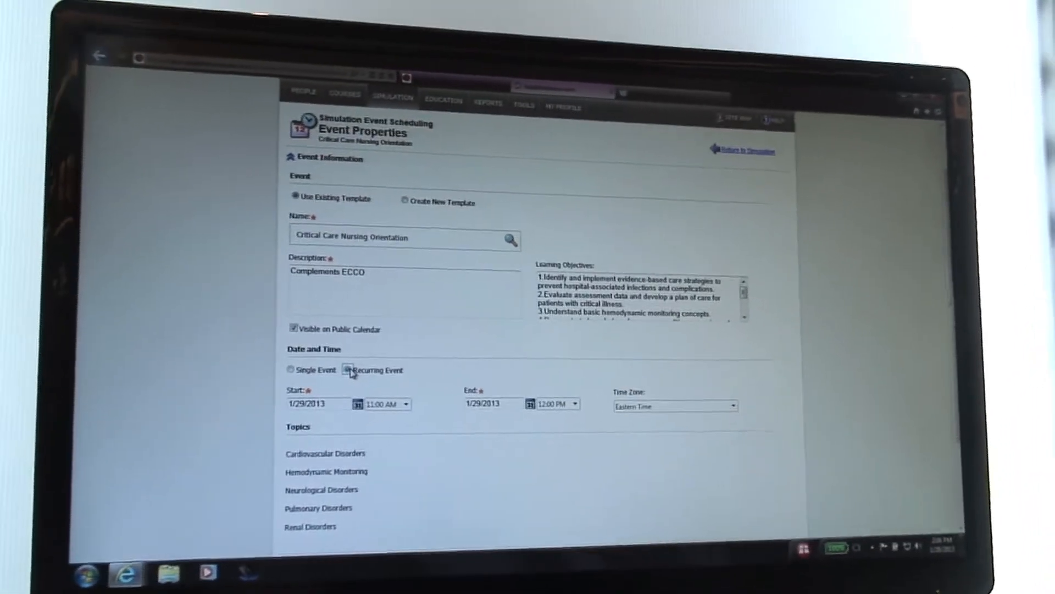
Step: Make the event recur weekly on Tuesdays, ending after 5 occurrences, and create them
{"action": "left_click", "coordinate": [347, 369]}
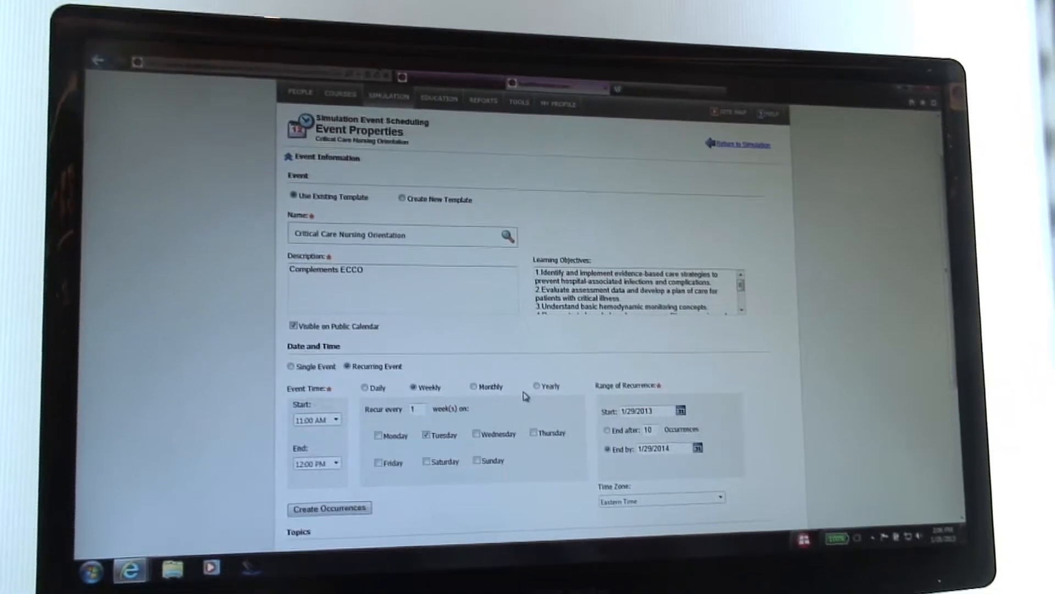
{"action": "scroll", "scroll_direction": "down", "scroll_amount": 3}
{"action": "type", "text": "5"}
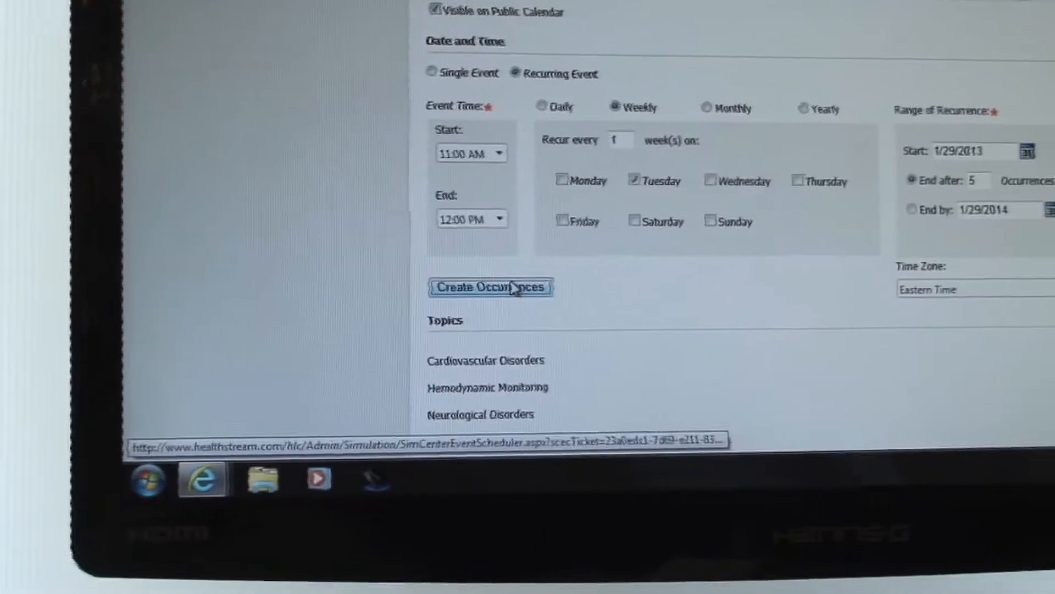
{"action": "left_click", "coordinate": [491, 287]}
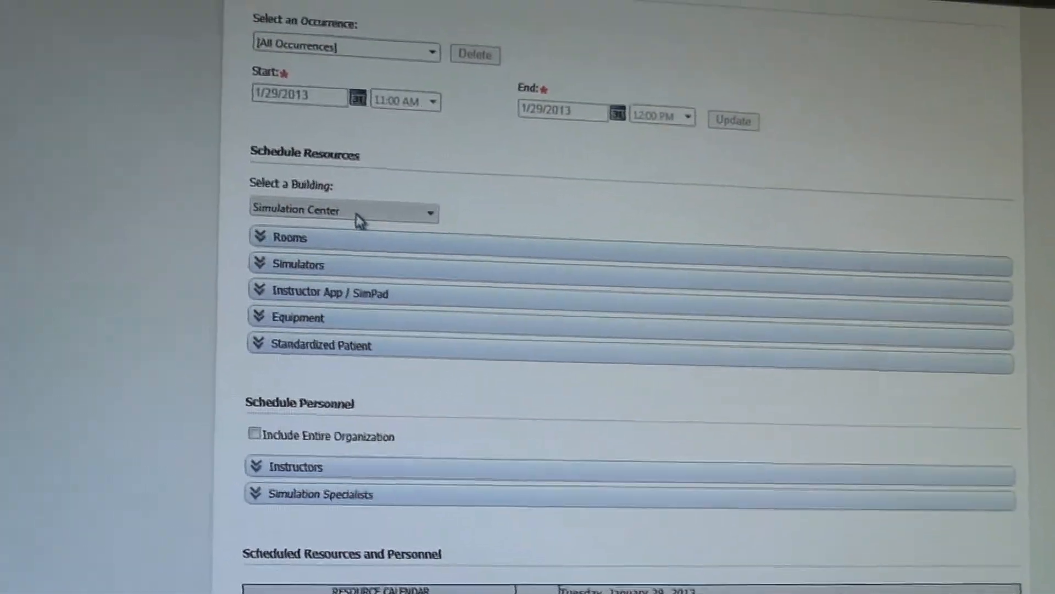
Step: Expand the Rooms list and book Computer Lab, Debriefing Room and Sim Room A
{"action": "left_click", "coordinate": [290, 237]}
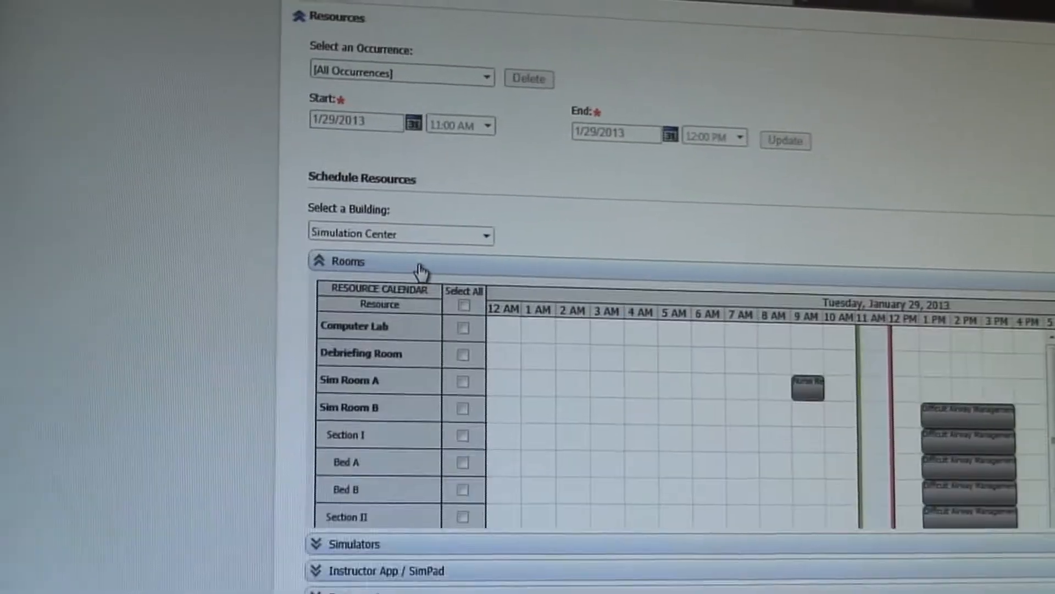
{"action": "scroll", "scroll_direction": "down", "scroll_amount": 3}
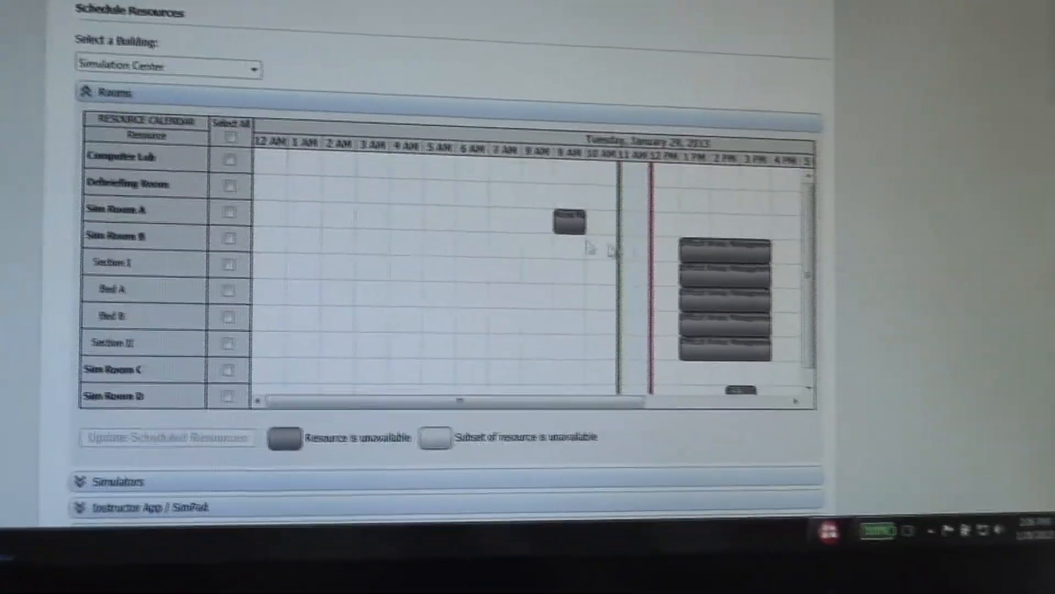
{"action": "scroll", "scroll_direction": "up", "scroll_amount": 3}
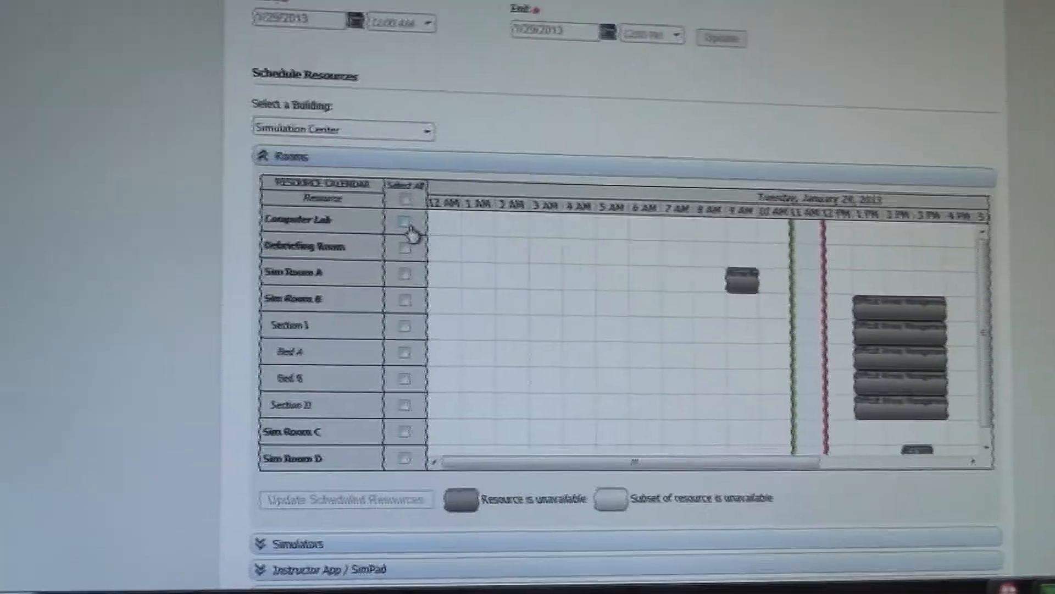
{"action": "left_click", "coordinate": [405, 219]}
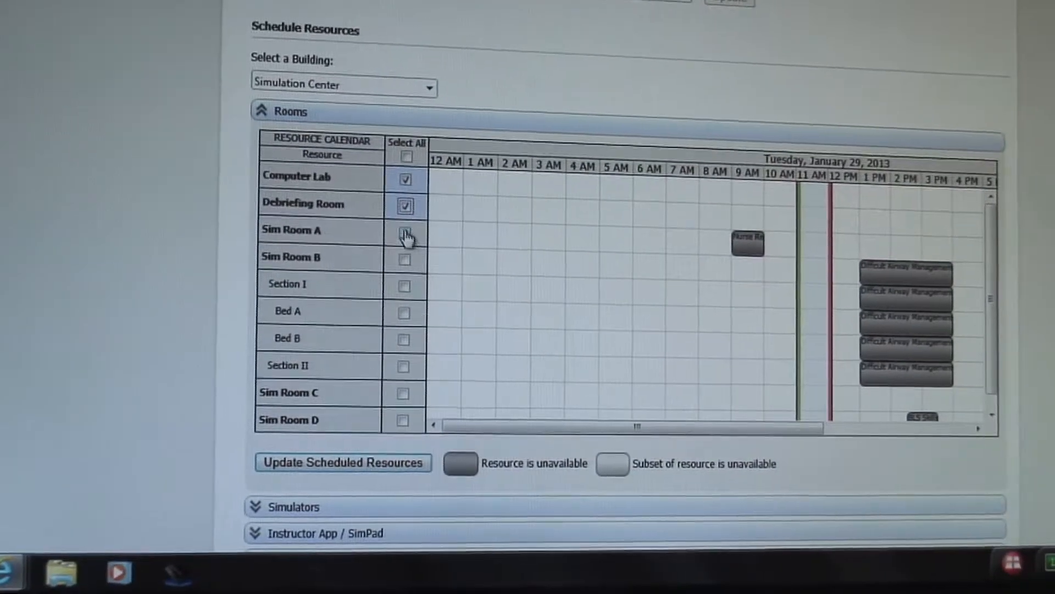
{"action": "left_click", "coordinate": [405, 234]}
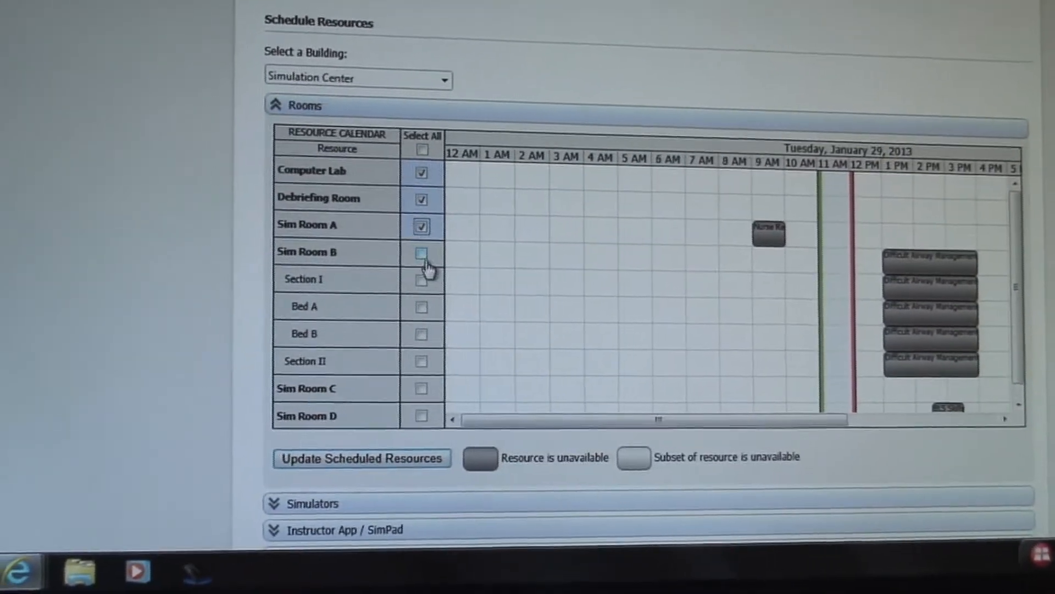
{"action": "scroll", "scroll_direction": "down", "scroll_amount": 3}
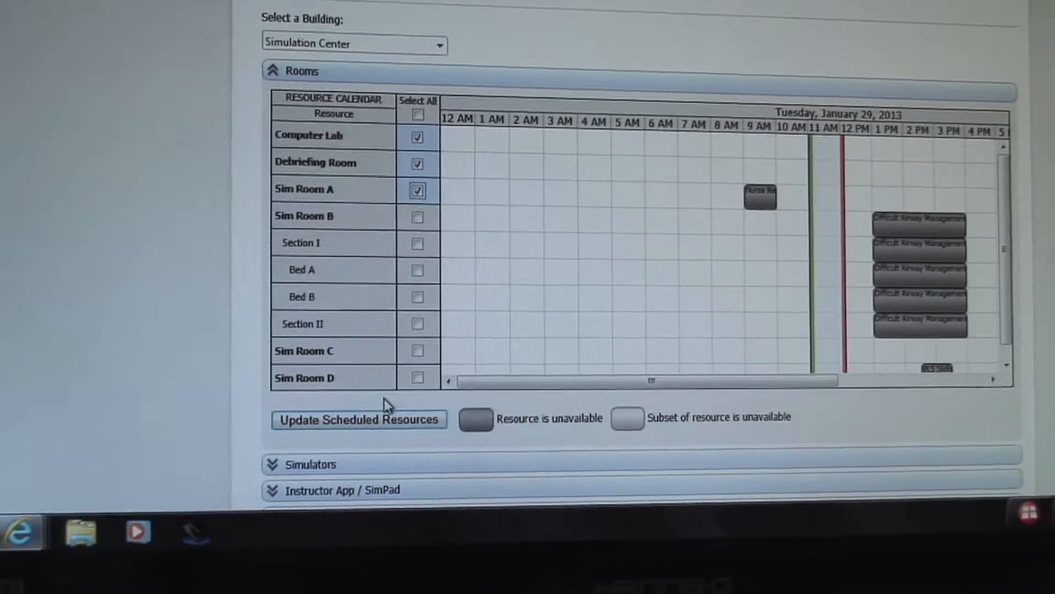